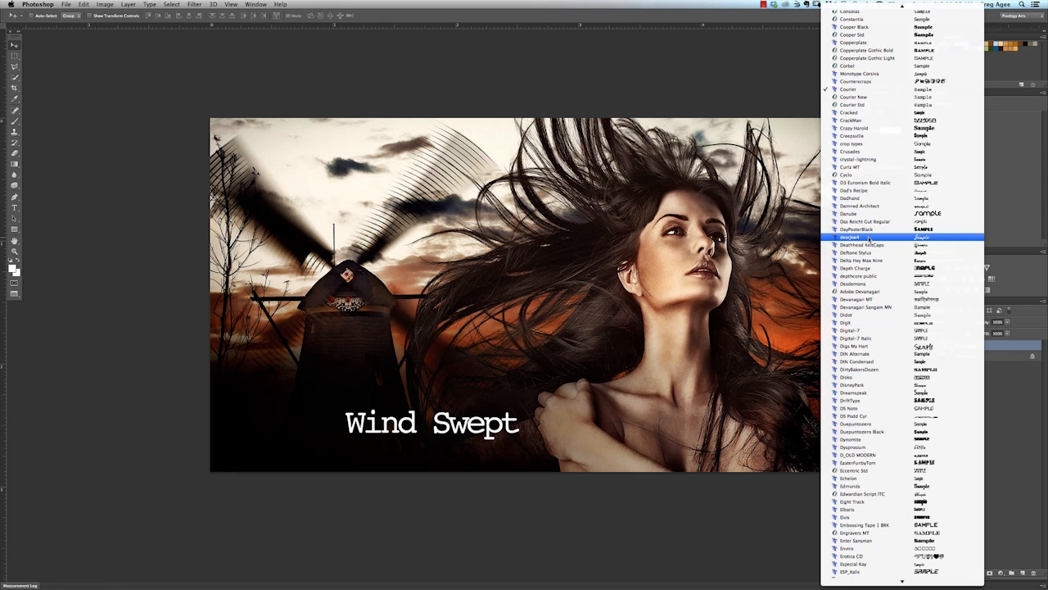
Step: Dismiss the font family list, leaving Wind Swept in Courier
left_click(851, 237)
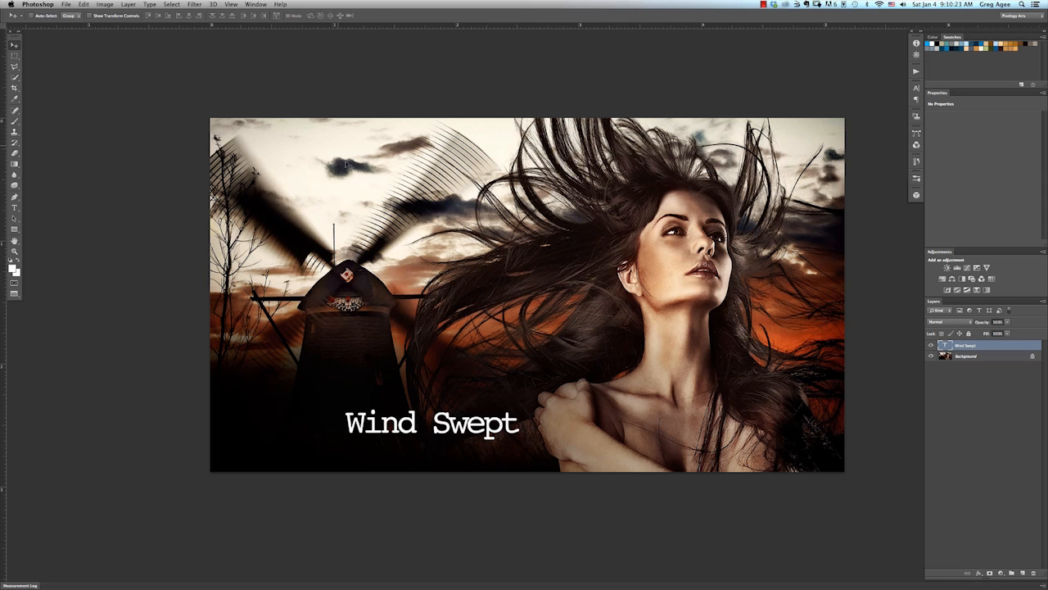
Step: Show the Character panel from the Window menu for the Wind Swept text
left_click(256, 4)
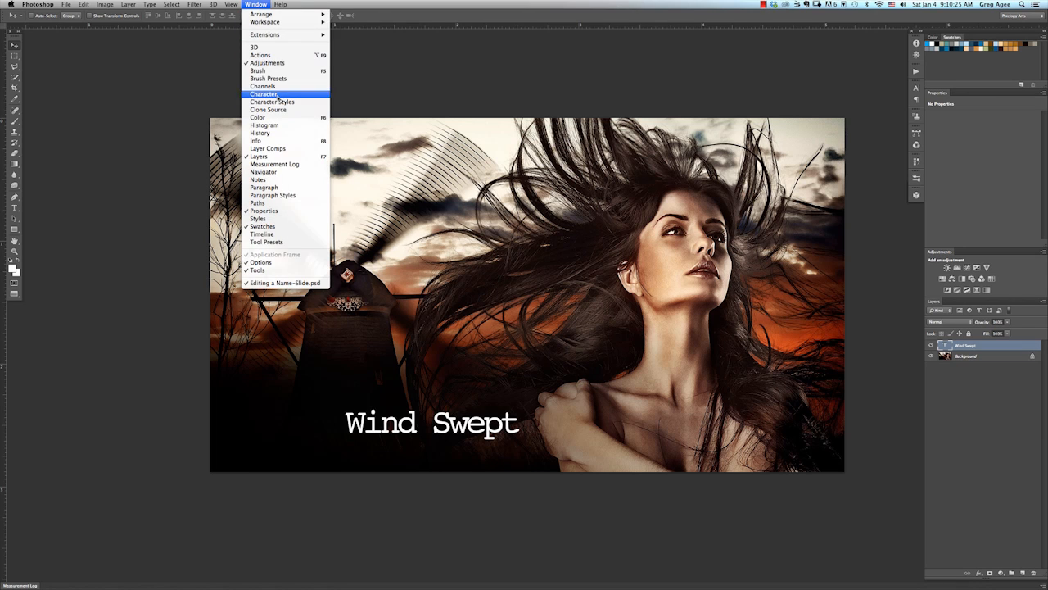
left_click(264, 93)
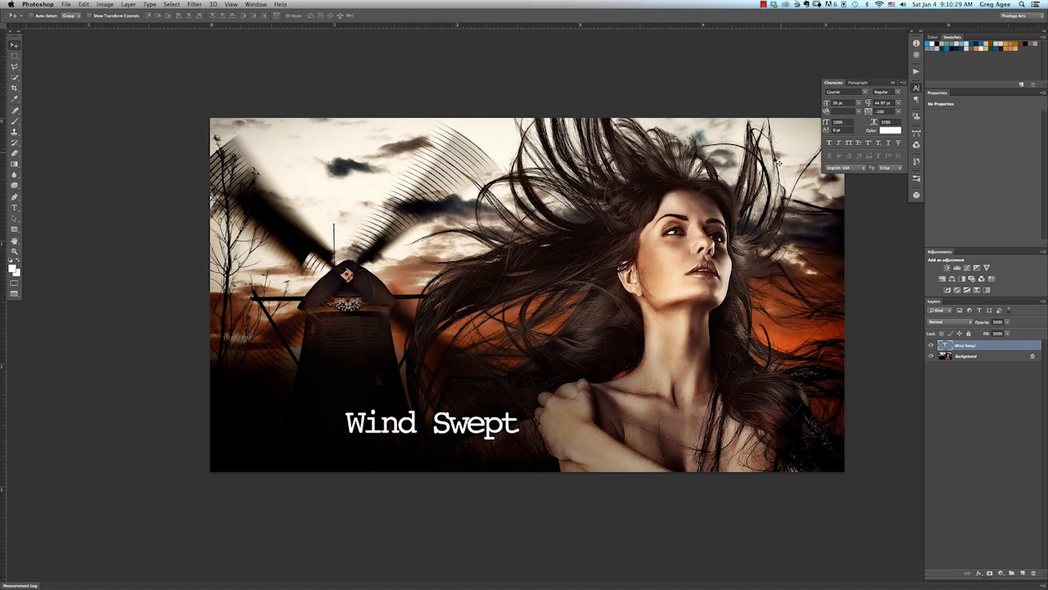
mouse_move(799, 141)
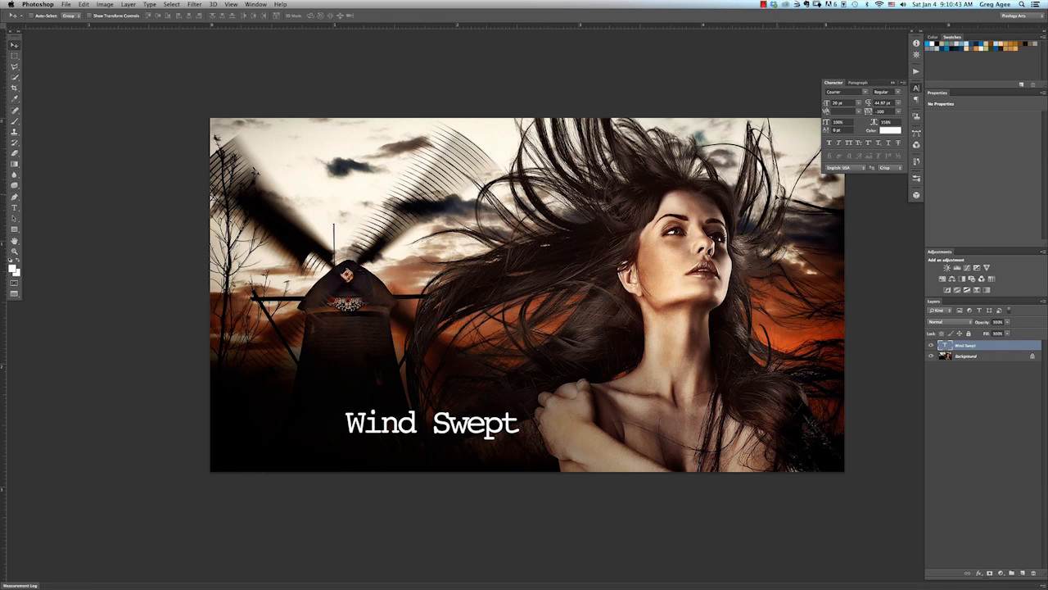
mouse_move(782, 197)
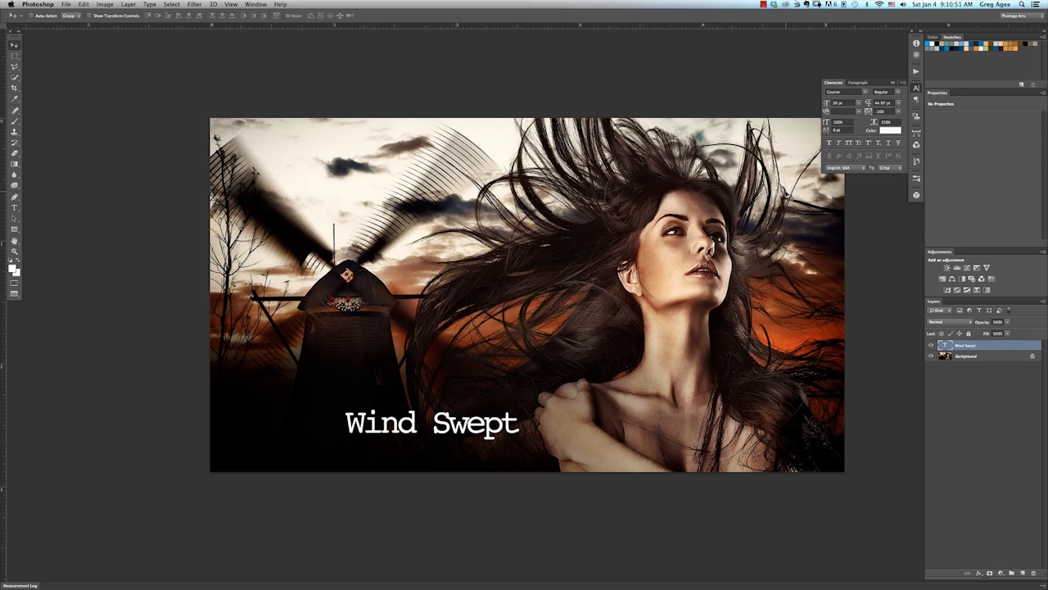
mouse_move(613, 253)
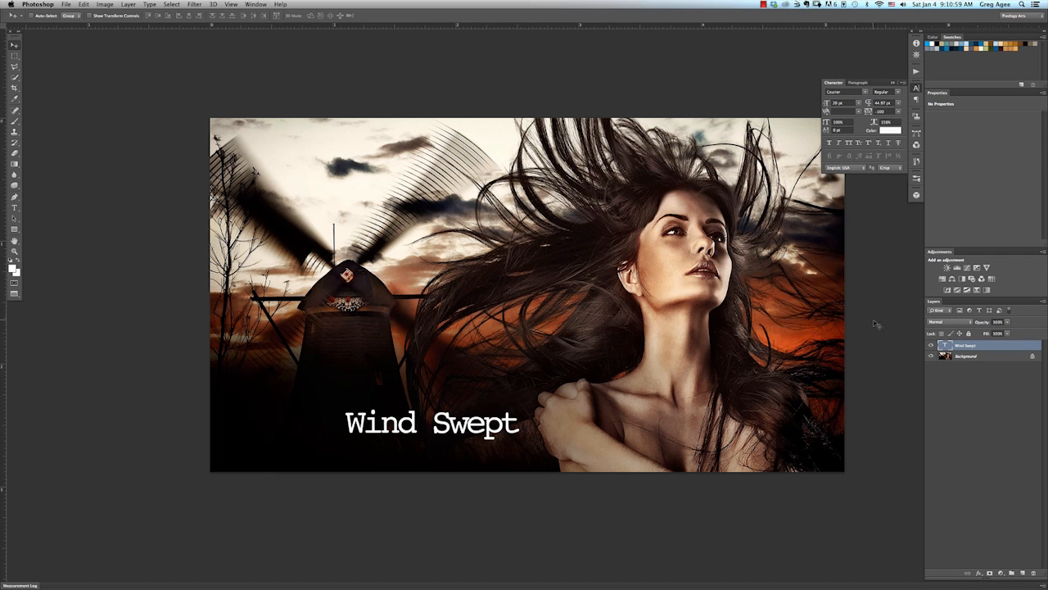
mouse_move(838, 288)
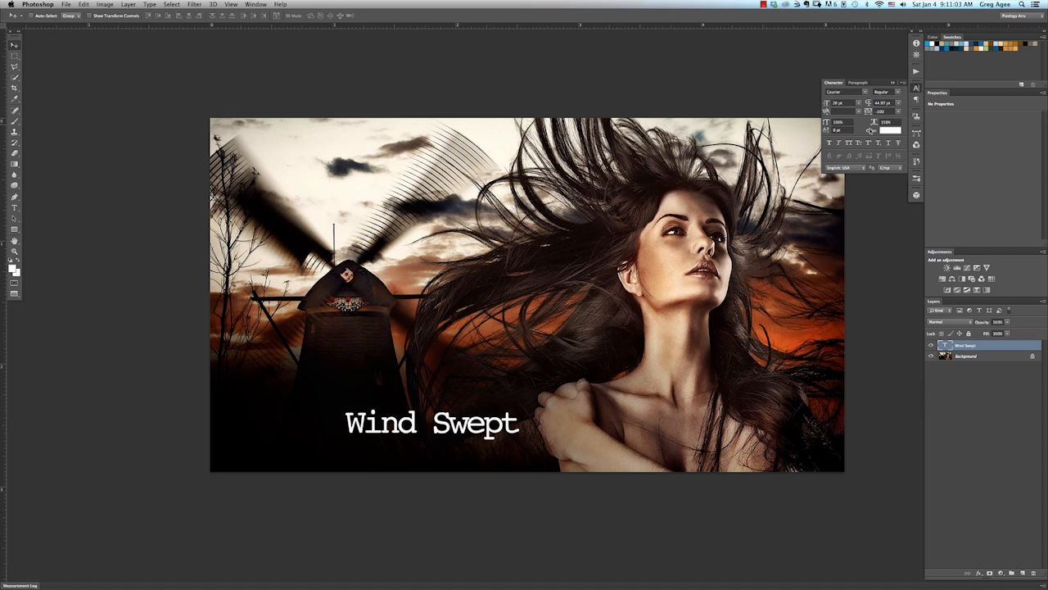
Step: Switch Wind Swept to the handwritten dearJoe4 font at 45 pt
left_click(840, 91)
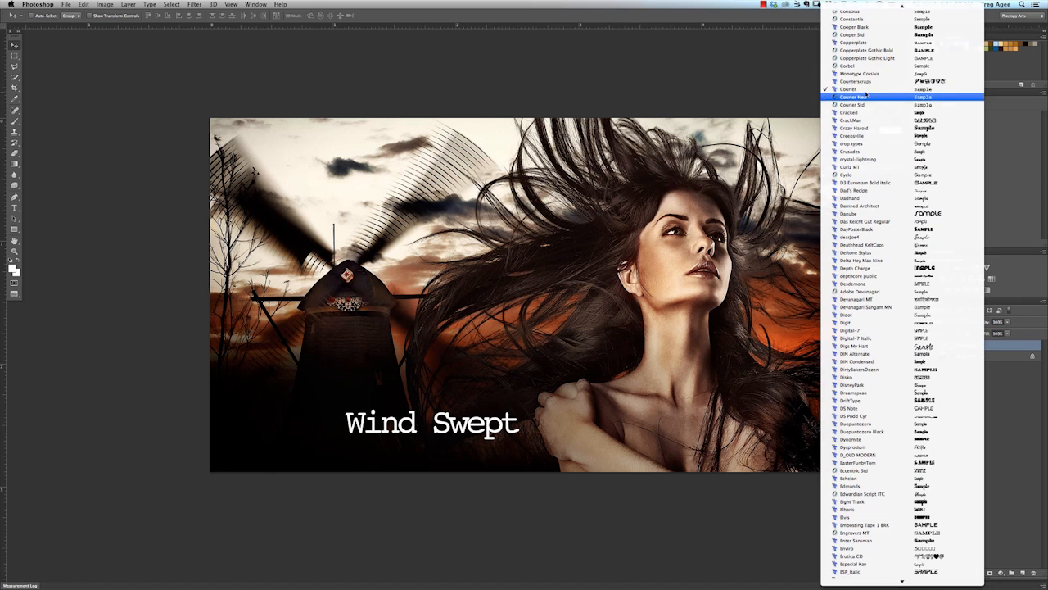
left_click(851, 236)
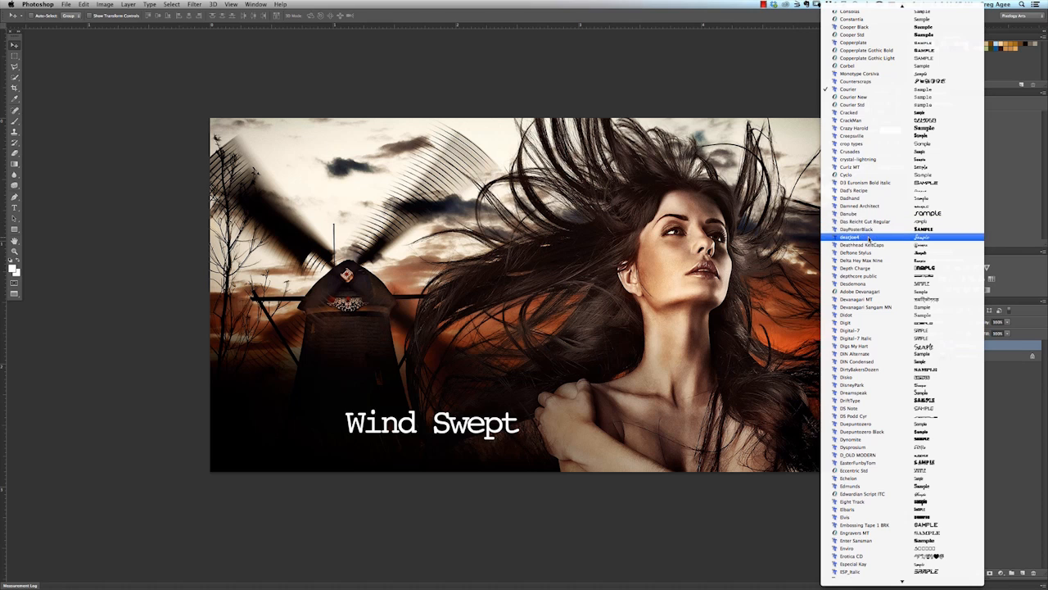
left_click(860, 236)
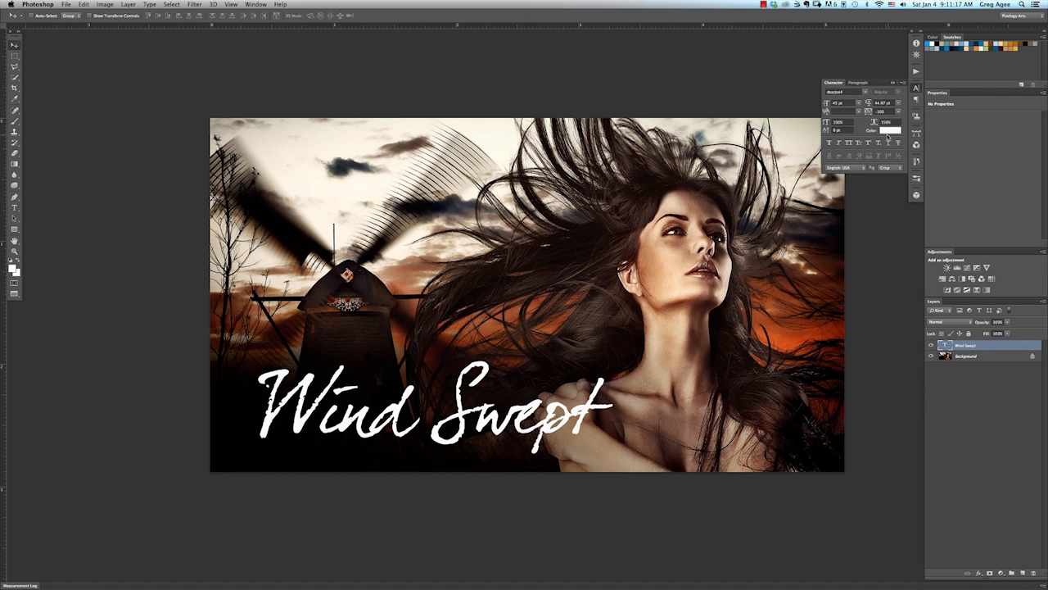
left_click(893, 130)
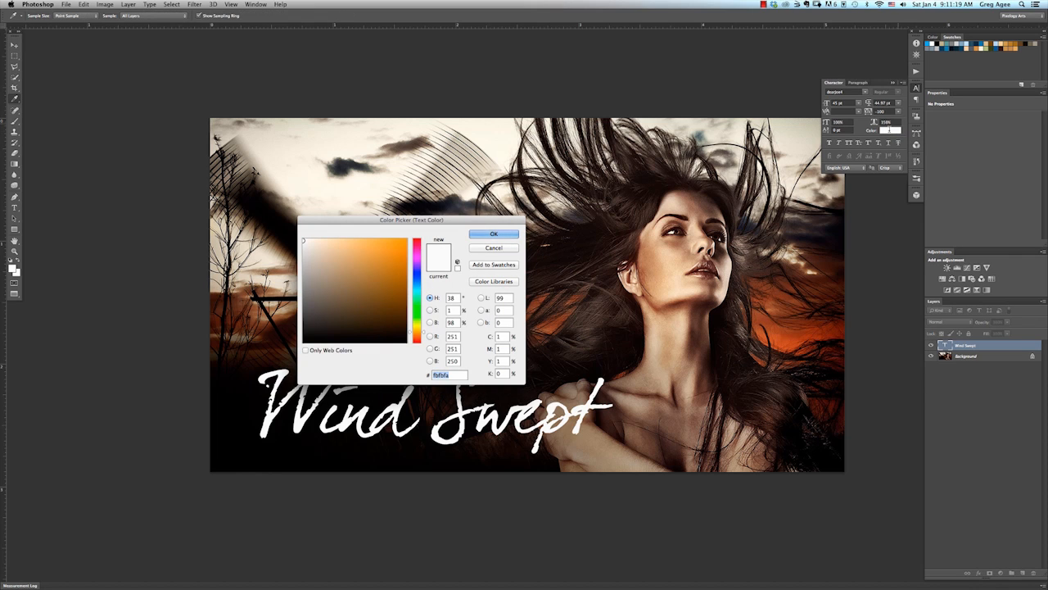
Step: Apply the orange colour d7a95b to the Wind Swept text and confirm
left_click(362, 254)
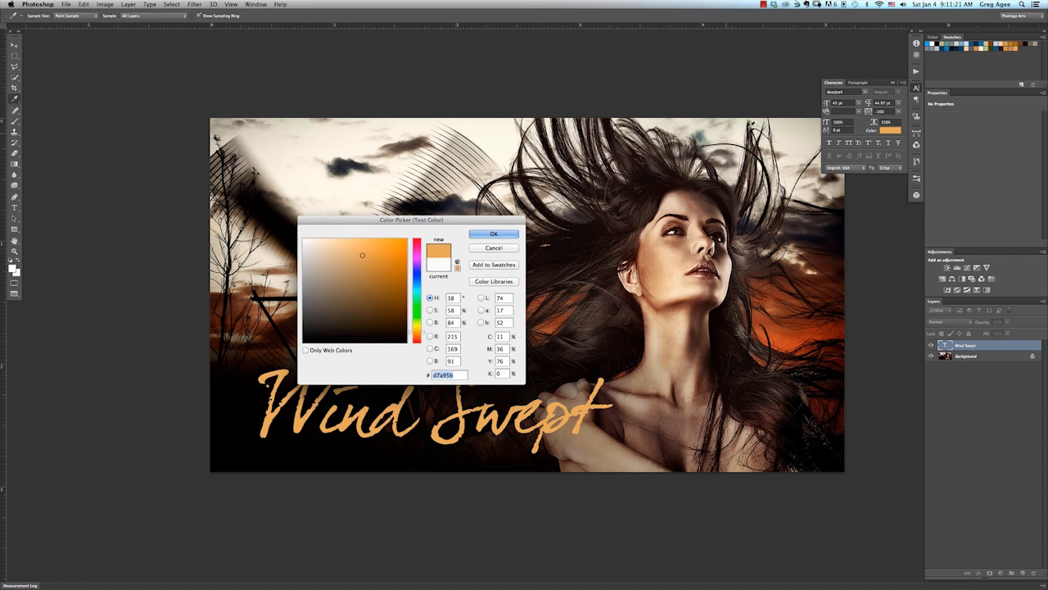
left_click(493, 233)
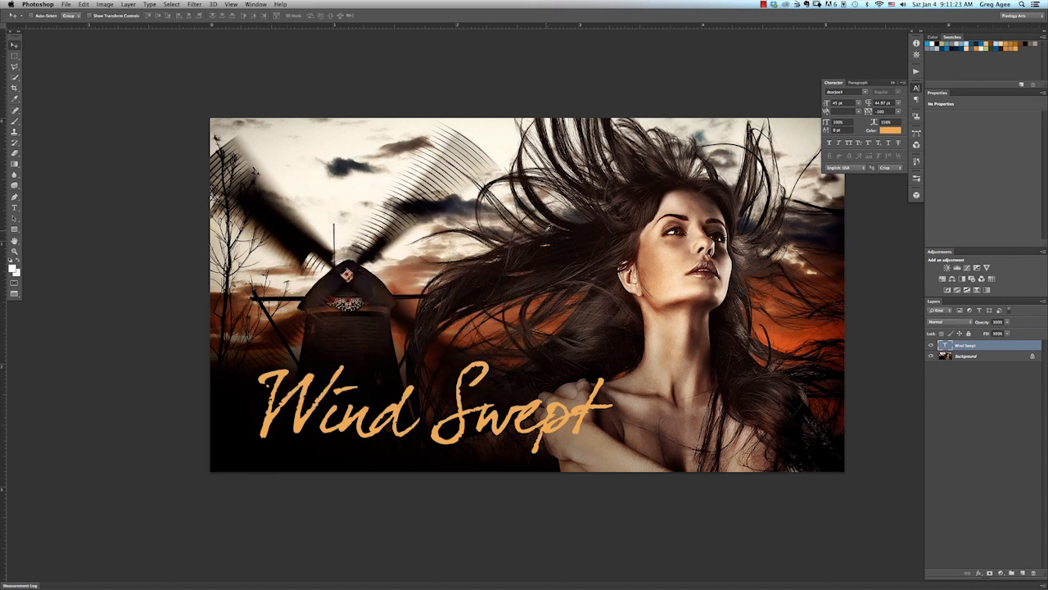